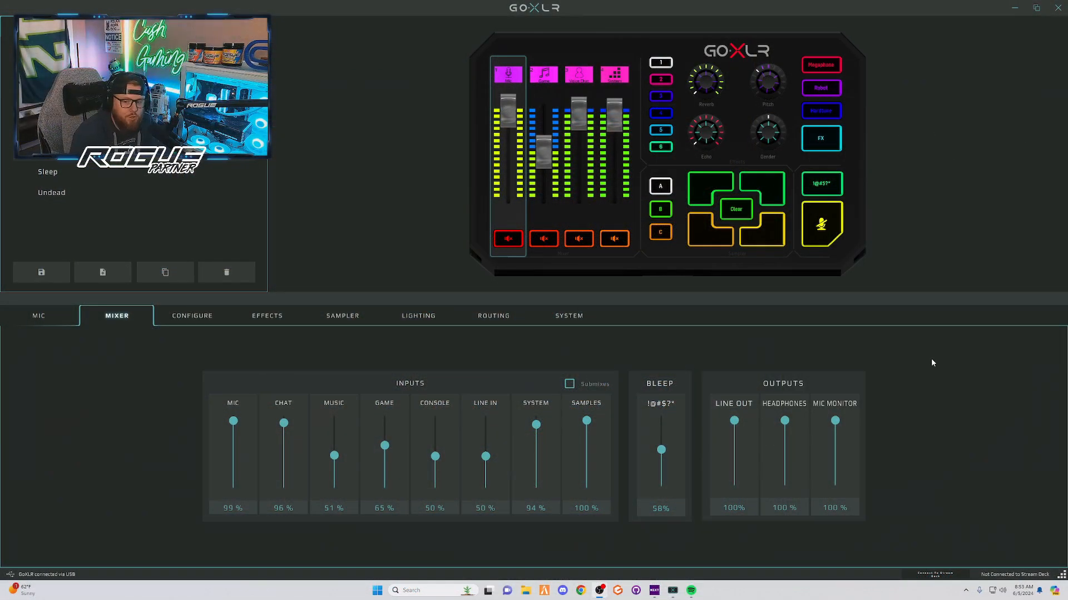
pyautogui.moveTo(424, 393)
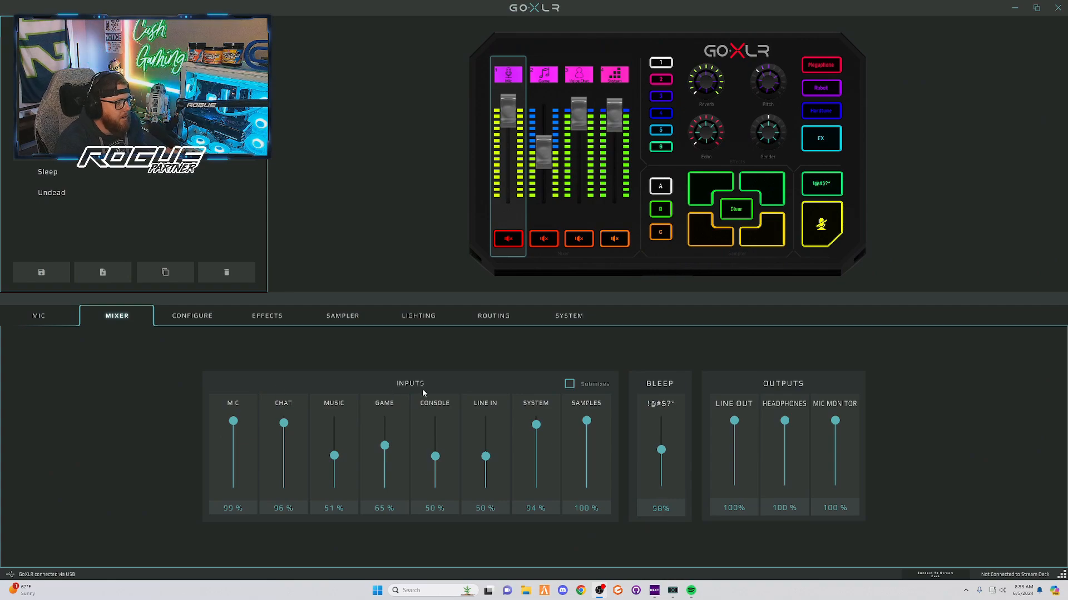
pyautogui.moveTo(673, 454)
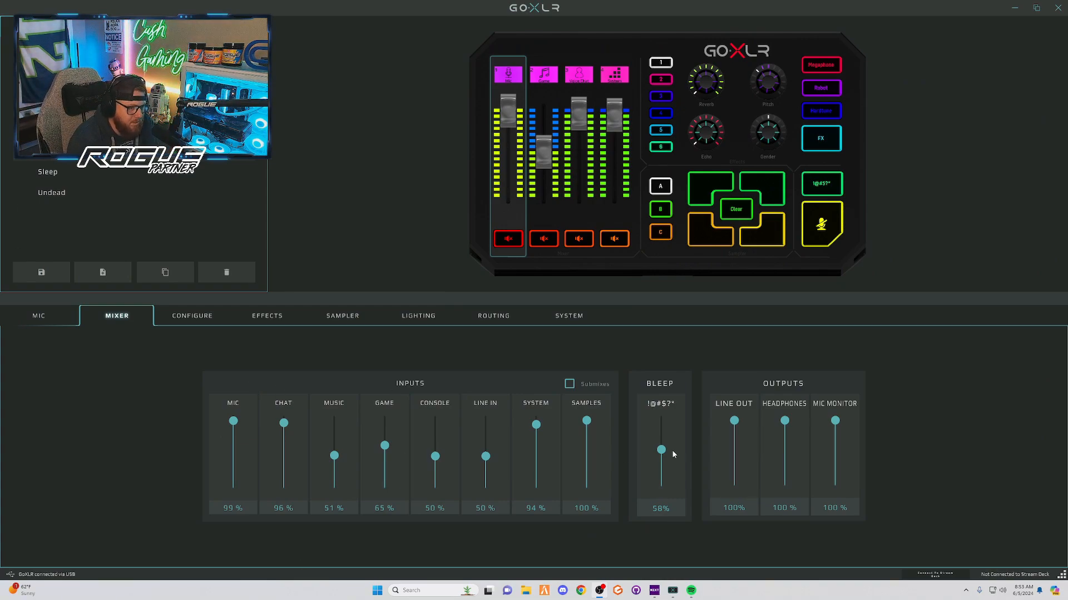
pyautogui.moveTo(577, 416)
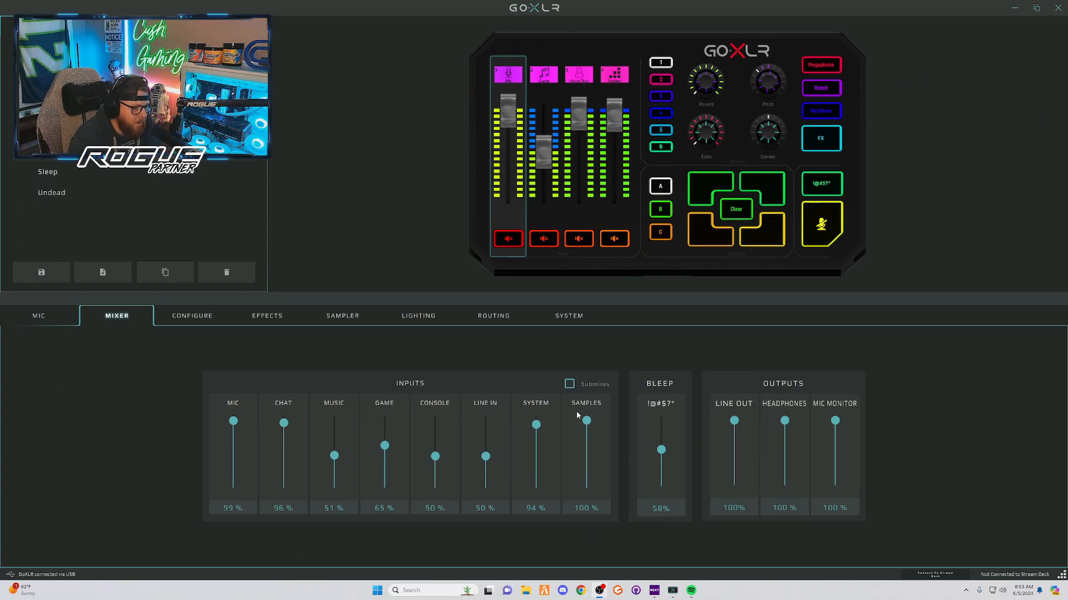
pyautogui.moveTo(596, 395)
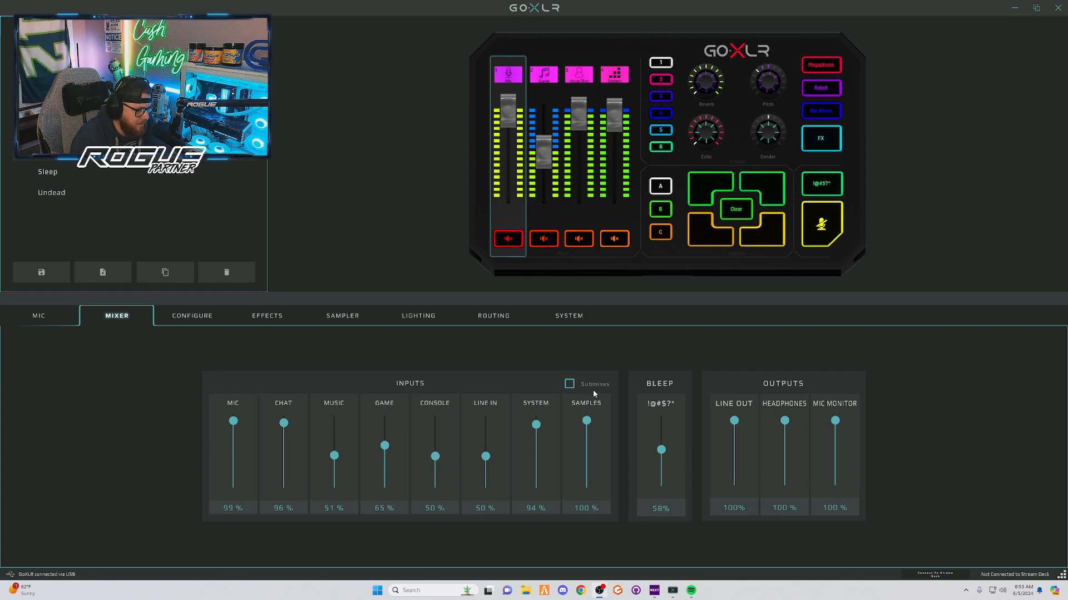
# Step: Enable Submixes so each input gets a paired blue/orange submix fader
pyautogui.click(570, 384)
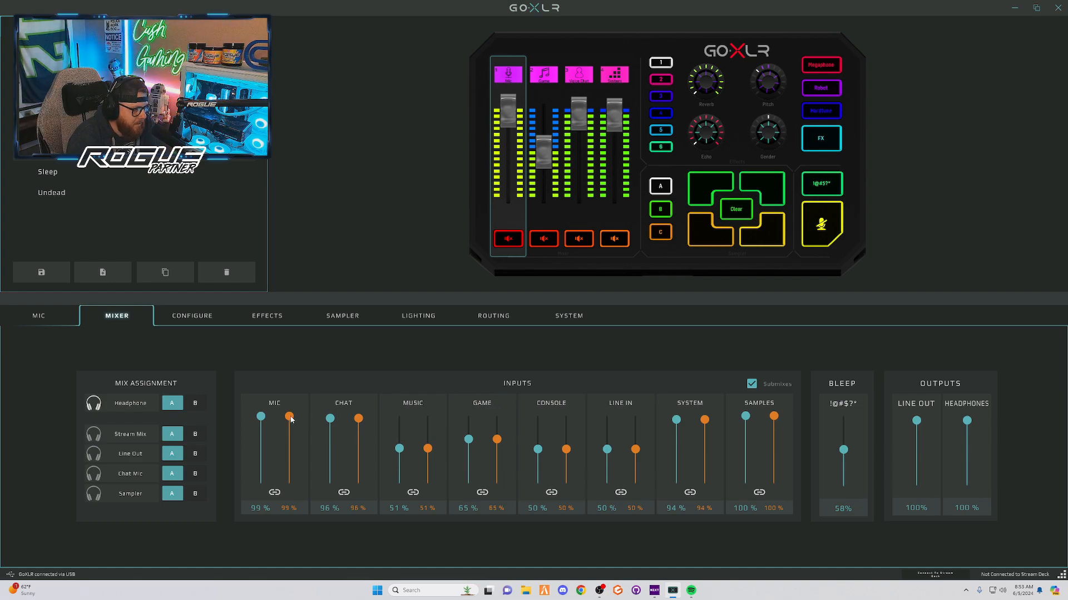
pyautogui.moveTo(391, 430)
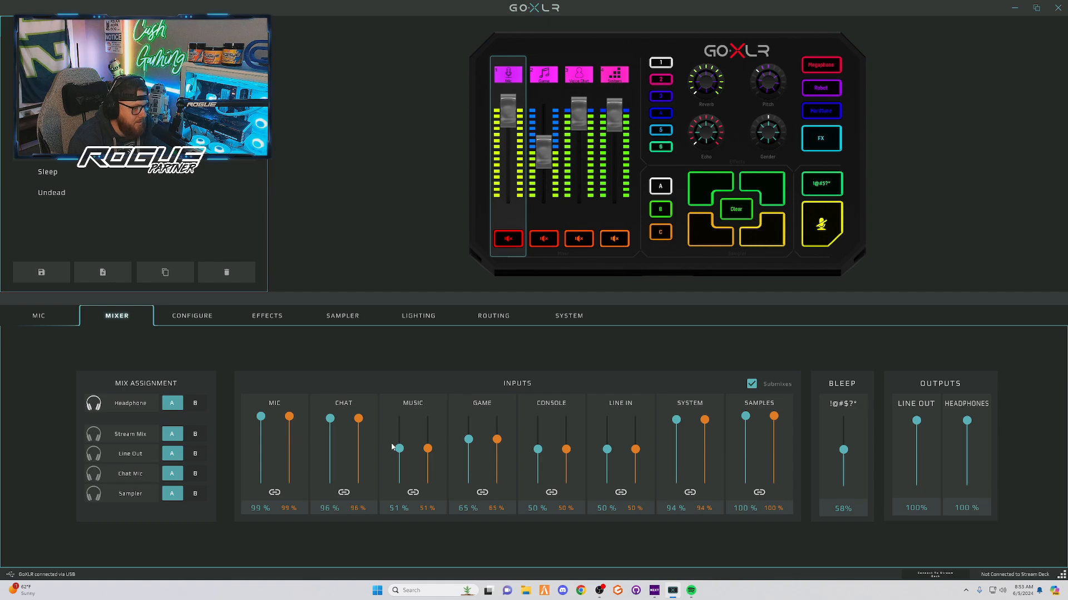
pyautogui.moveTo(401, 450)
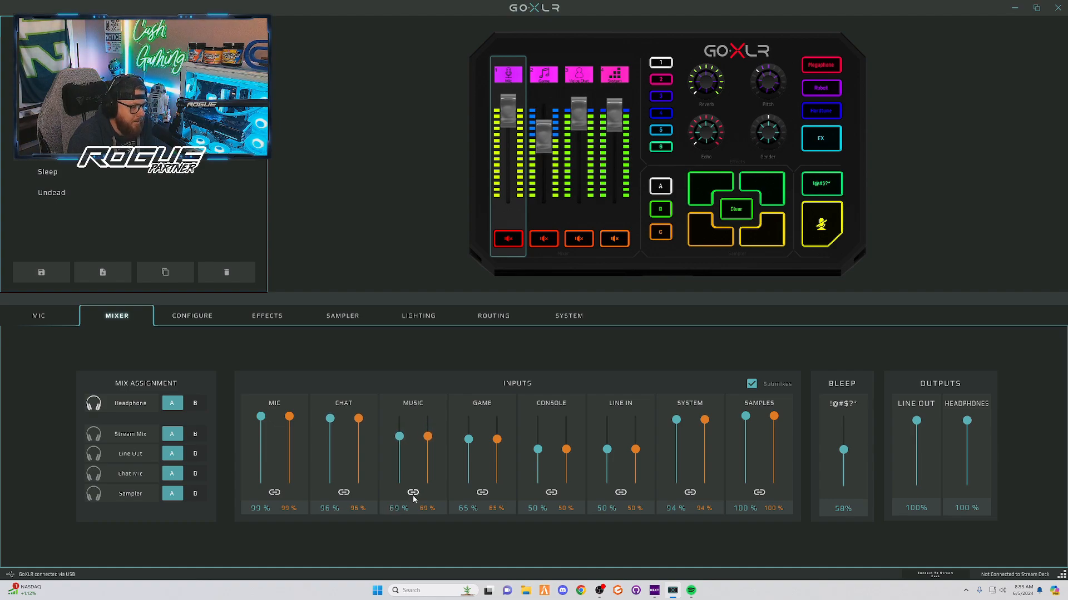
pyautogui.moveTo(410, 446)
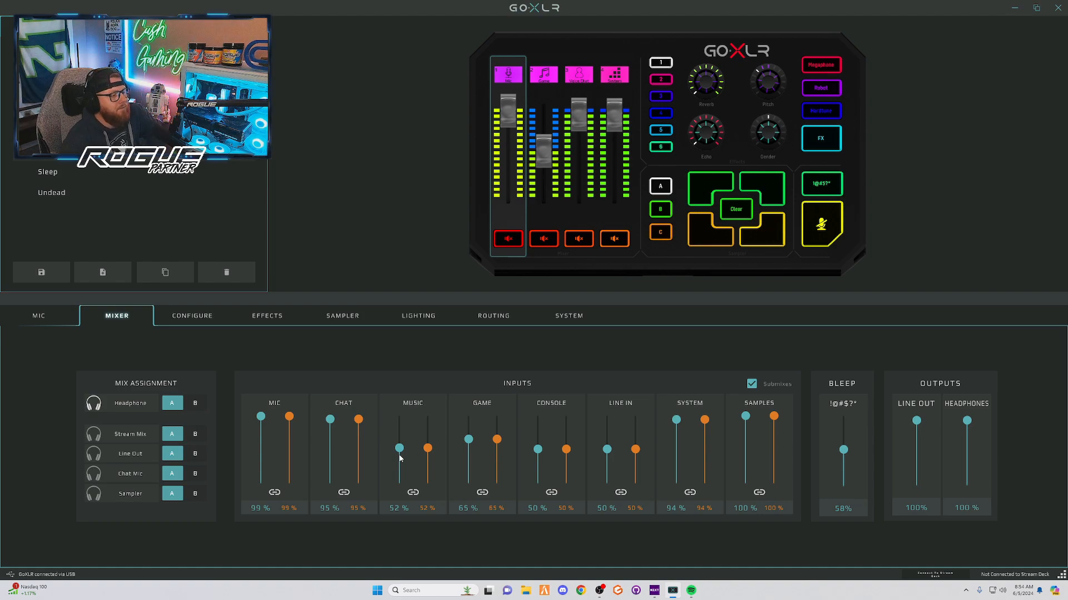
pyautogui.moveTo(443, 389)
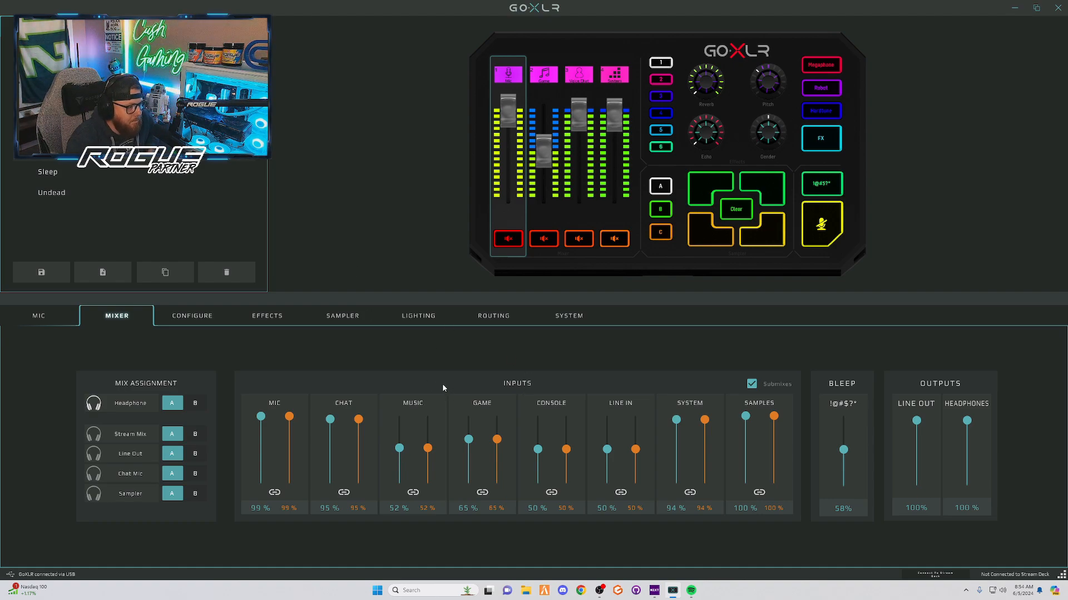
pyautogui.moveTo(429, 362)
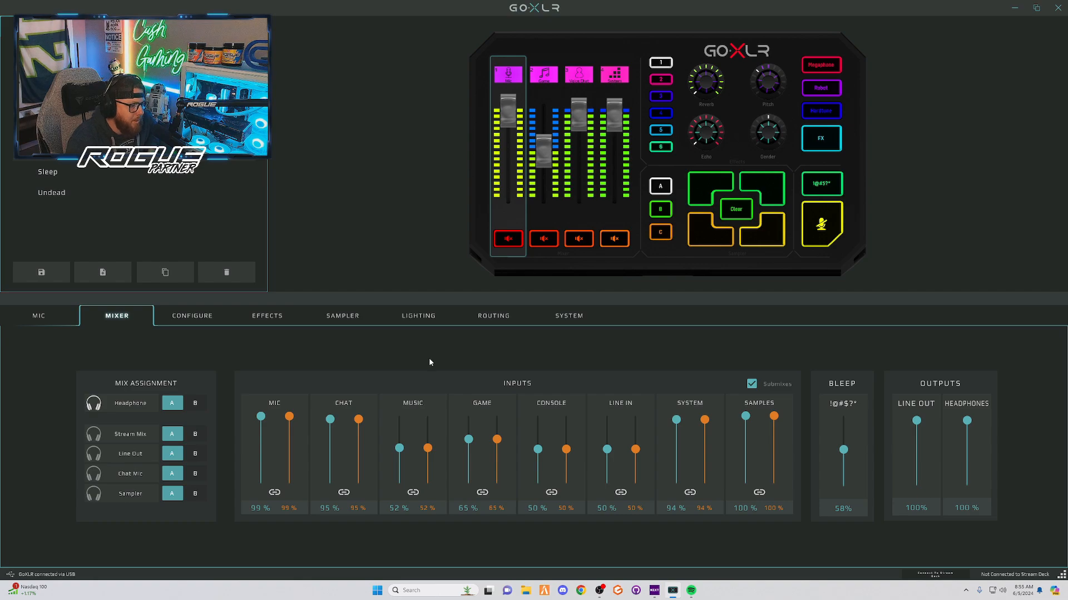
pyautogui.moveTo(436, 351)
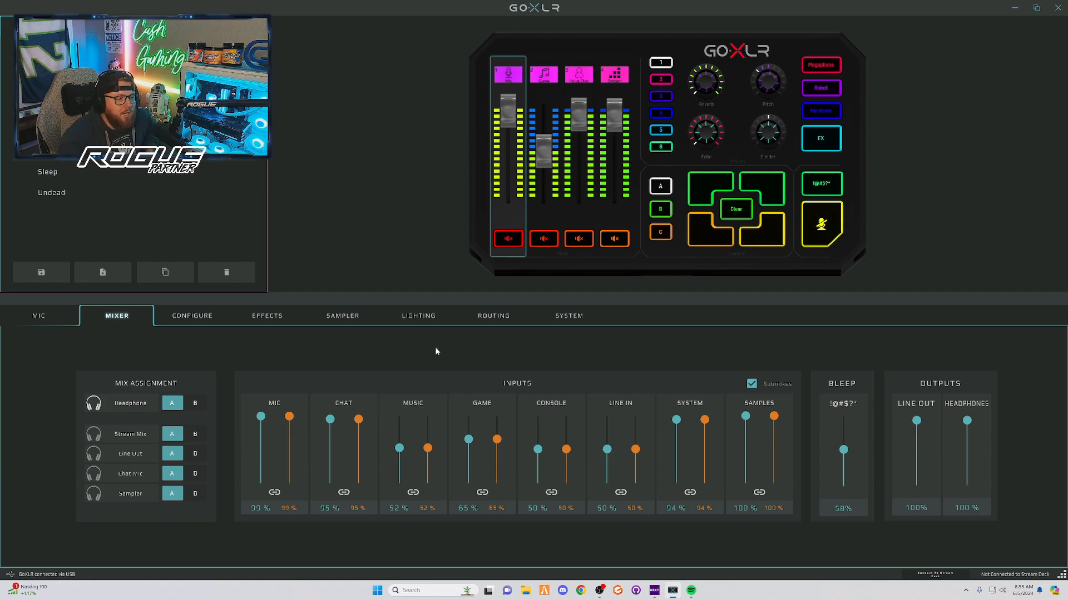
pyautogui.moveTo(639, 344)
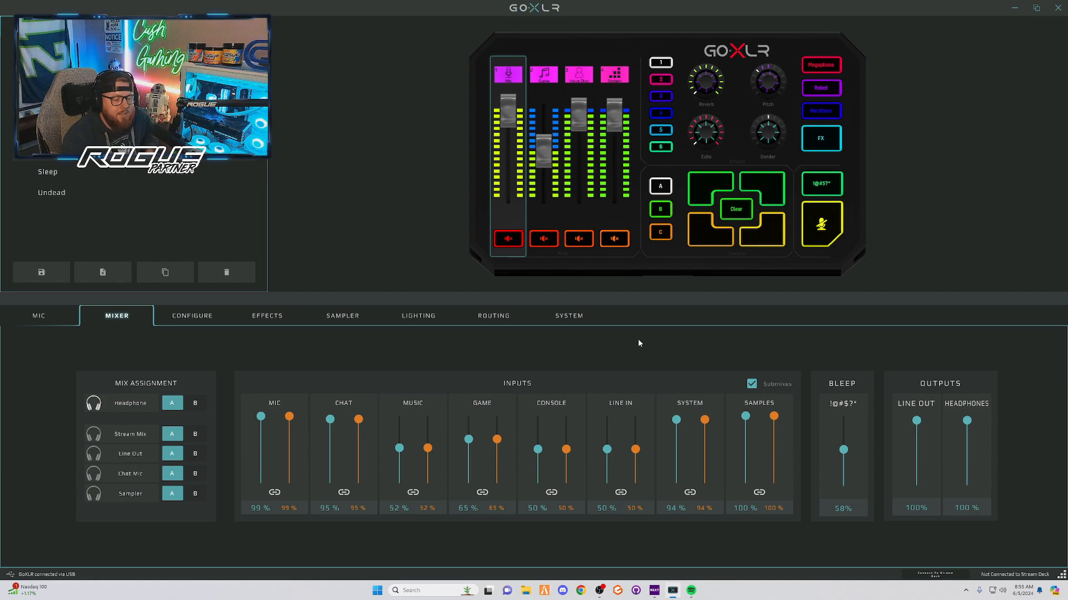